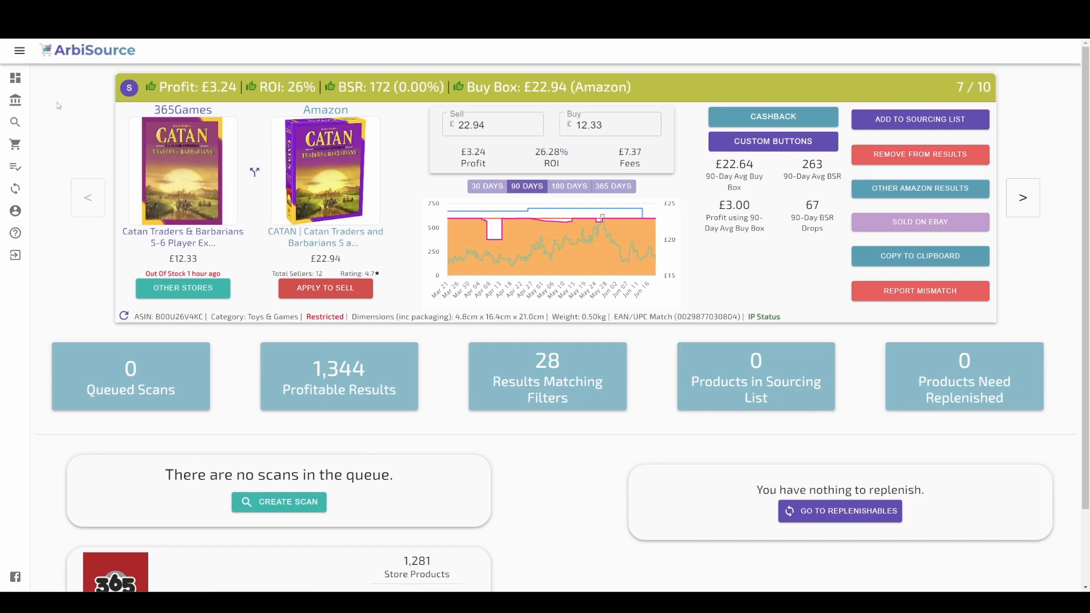
Browse the Stores page, toggling 'EAN/UPC Match Stores Only' on and back off.
left_click(15, 100)
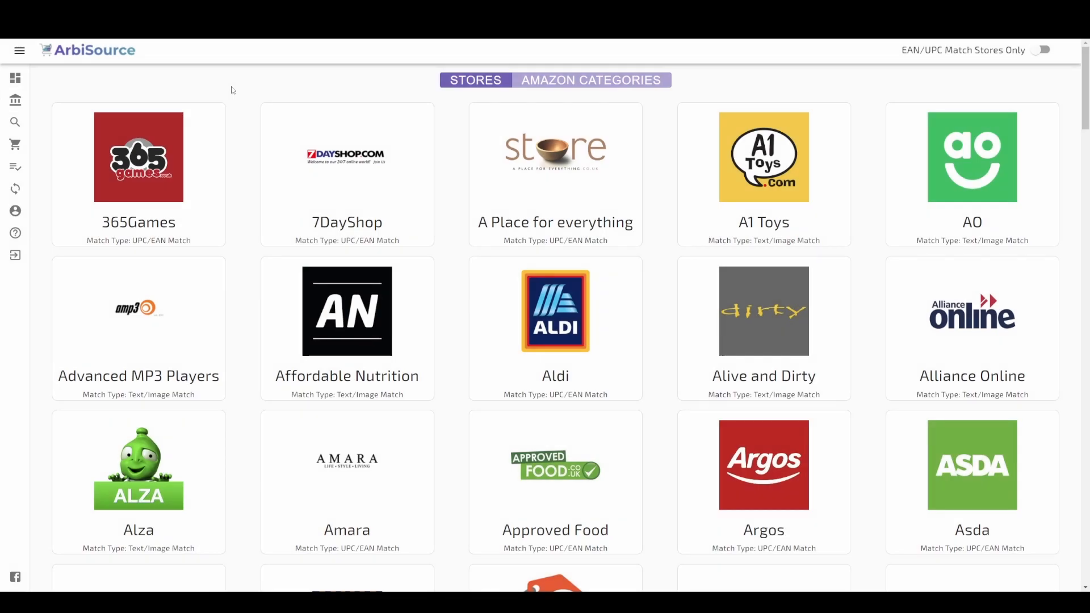
mouse_move(244, 86)
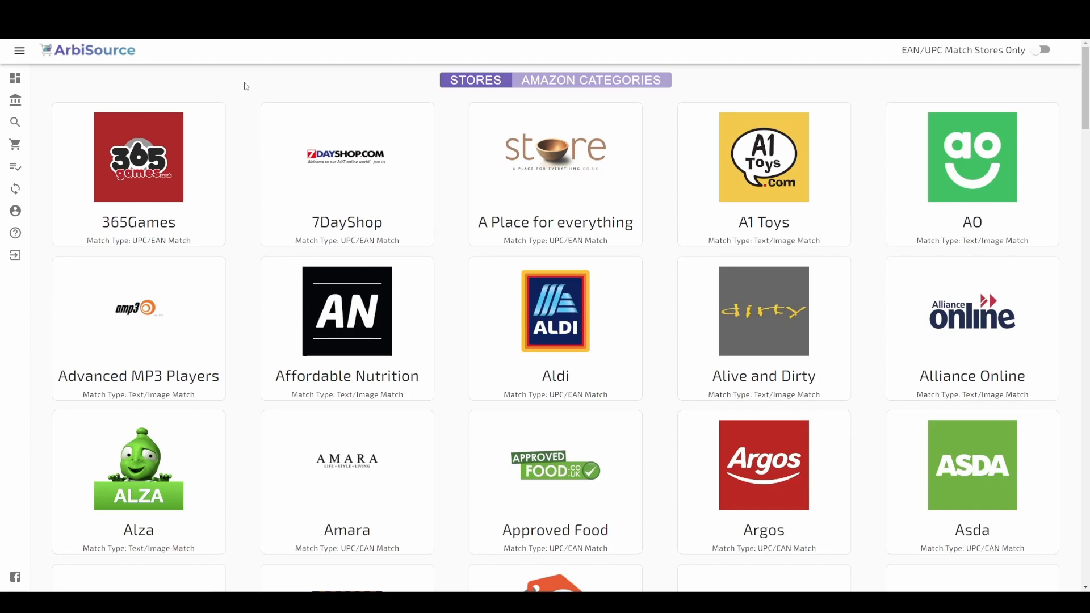
scroll("down", 3)
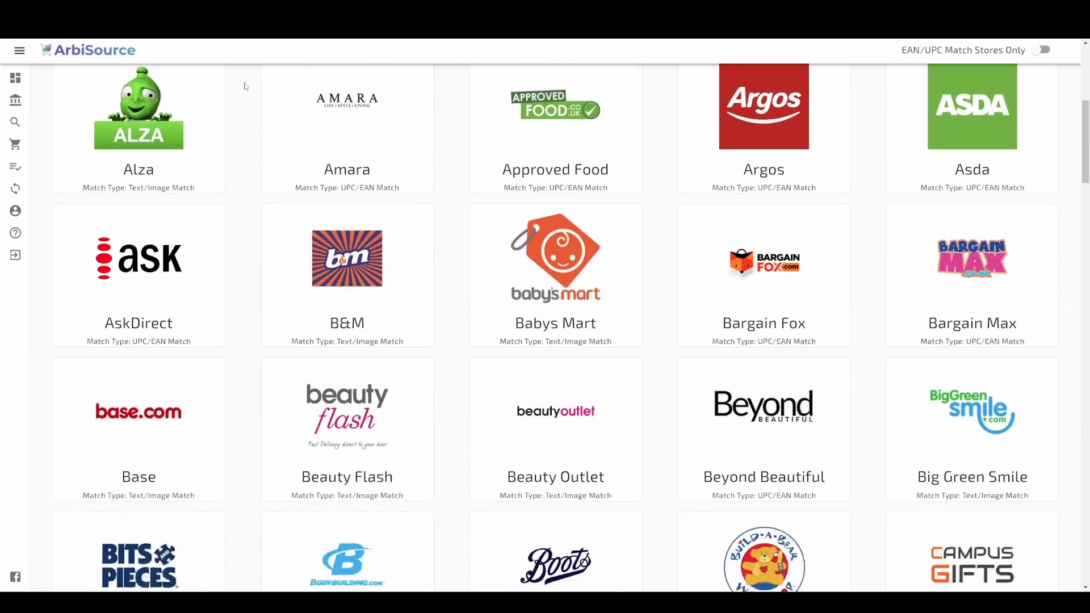
scroll("down", 3)
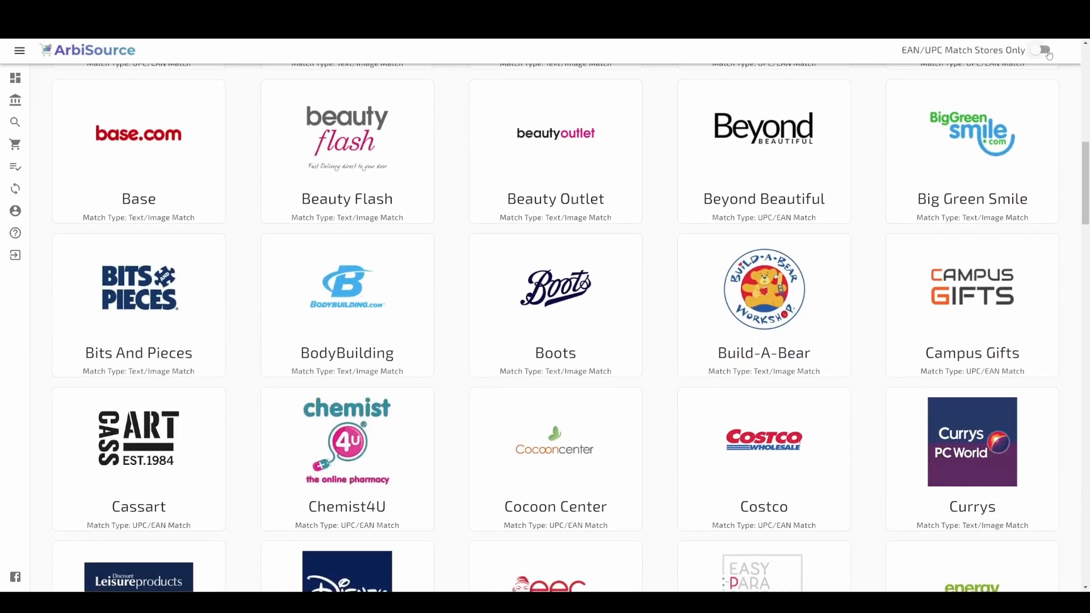
left_click(1042, 49)
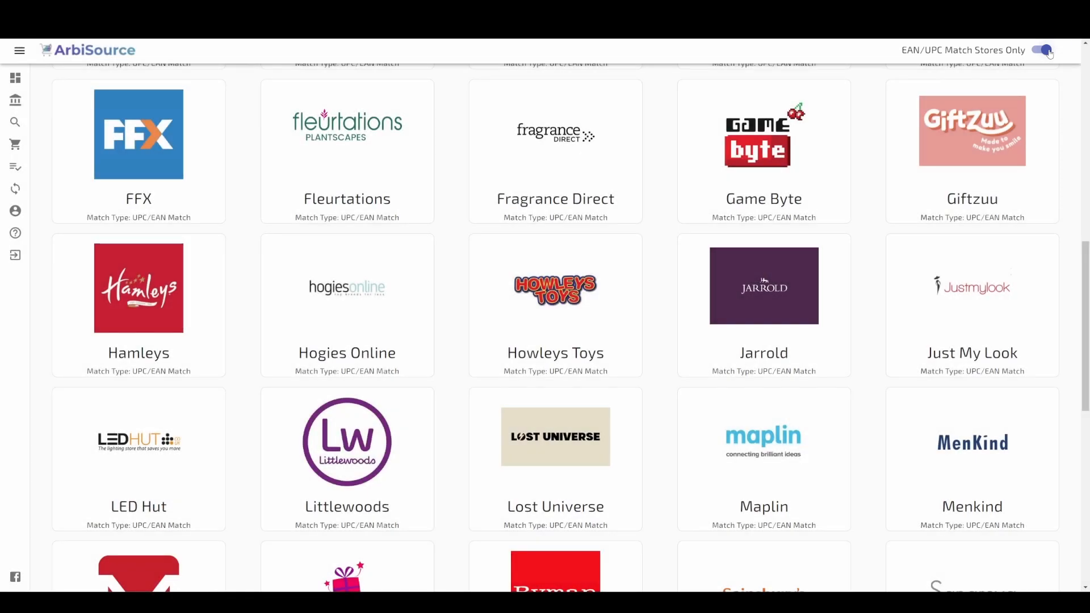
left_click(1043, 50)
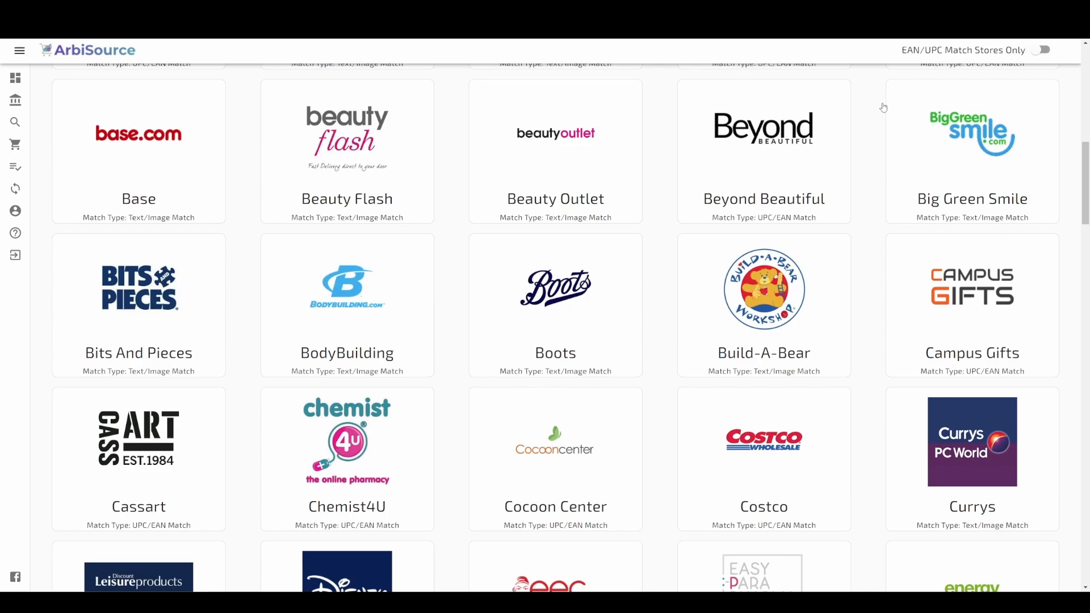
scroll("down", 3)
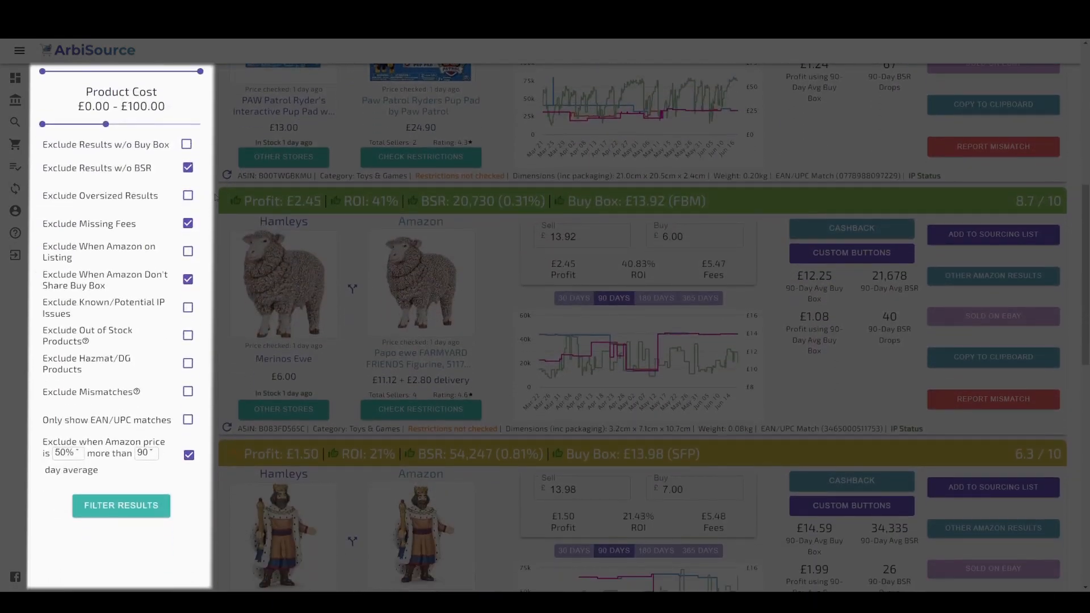
Keep the Hamleys results sorted by Profit and run a restrictions check, flagging the Slytherin robe.
left_click(121, 506)
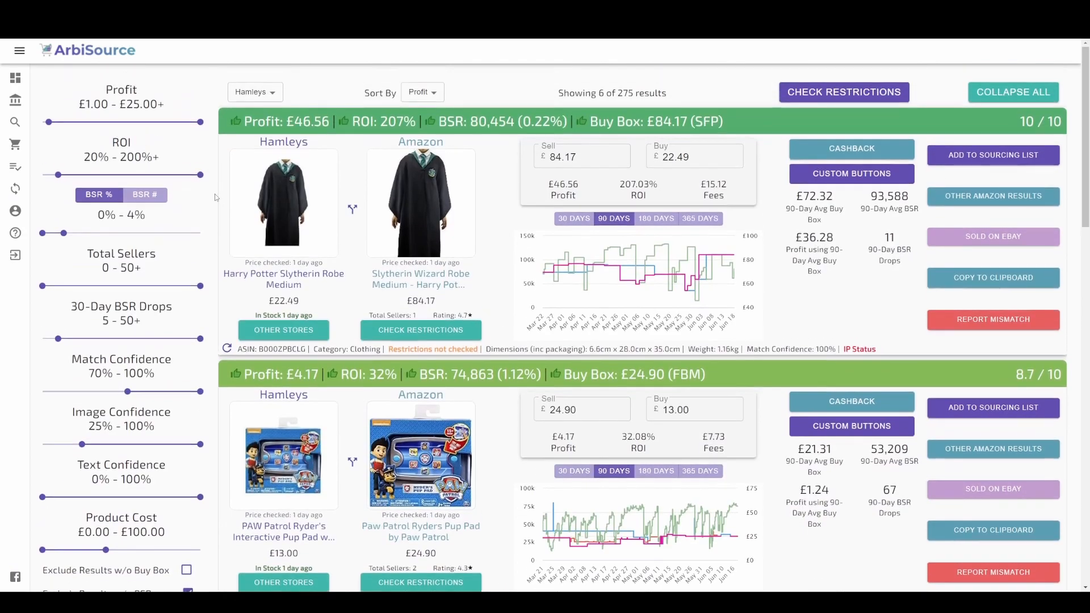
mouse_move(430, 73)
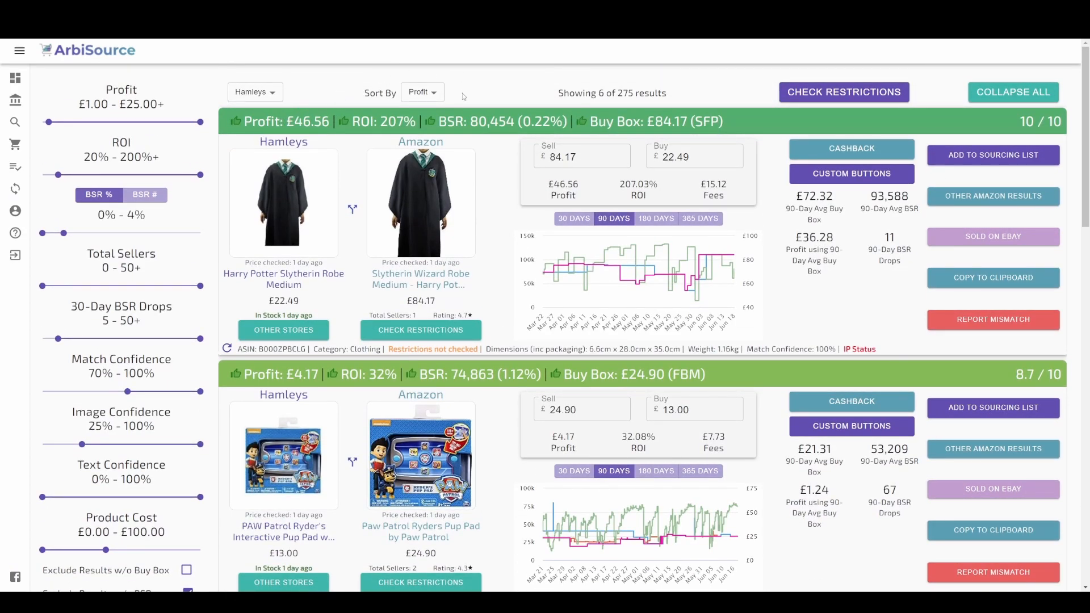
left_click(422, 92)
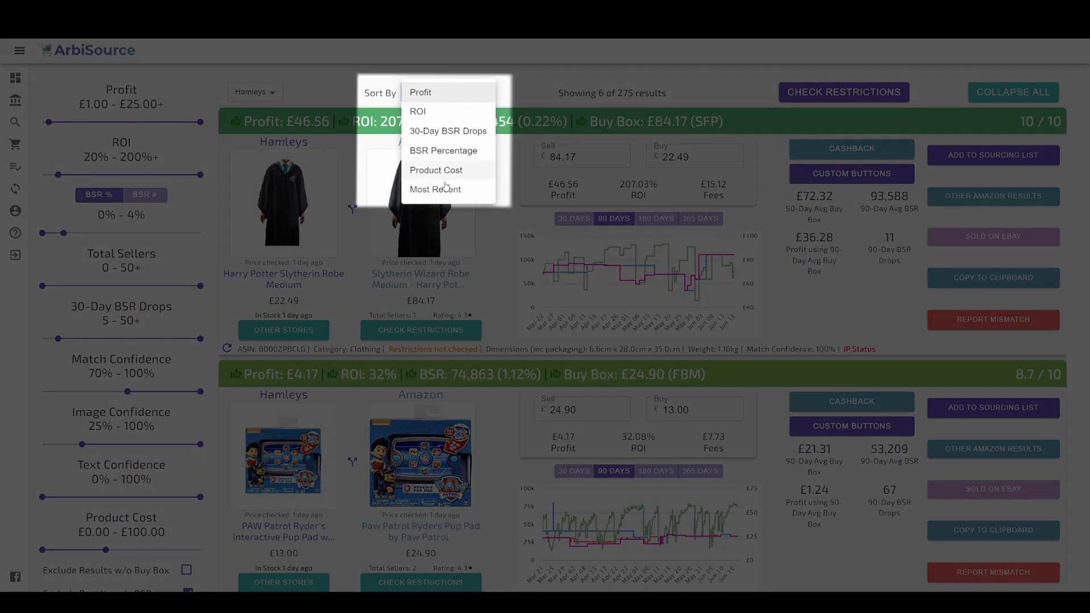
left_click(421, 92)
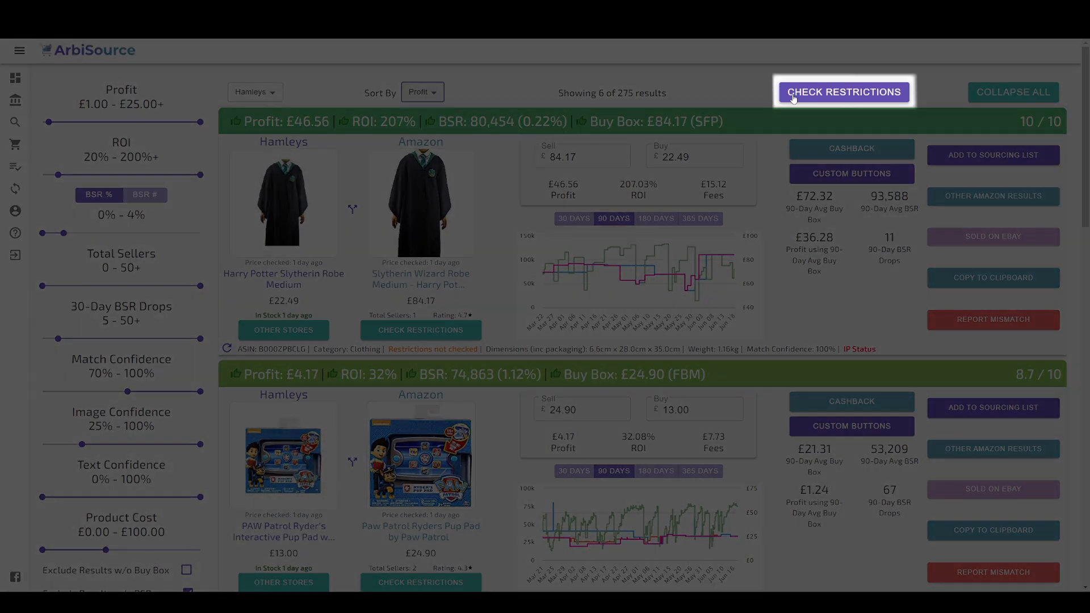
left_click(843, 91)
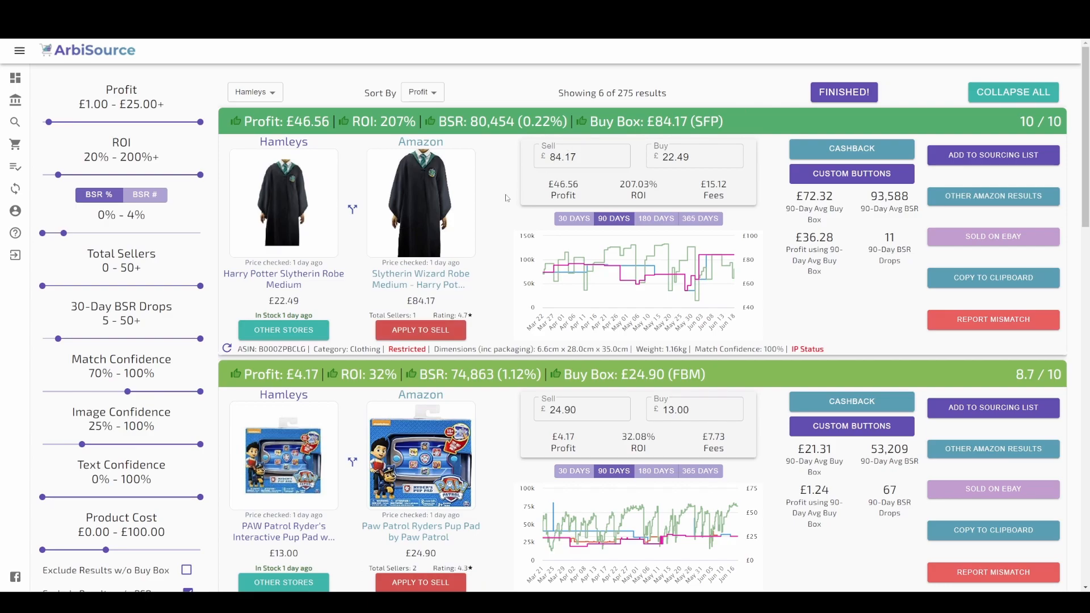
Save the PAW Patrol Pup Pad (£4.17 profit) to the sourcing list and view the list.
scroll("down", 3)
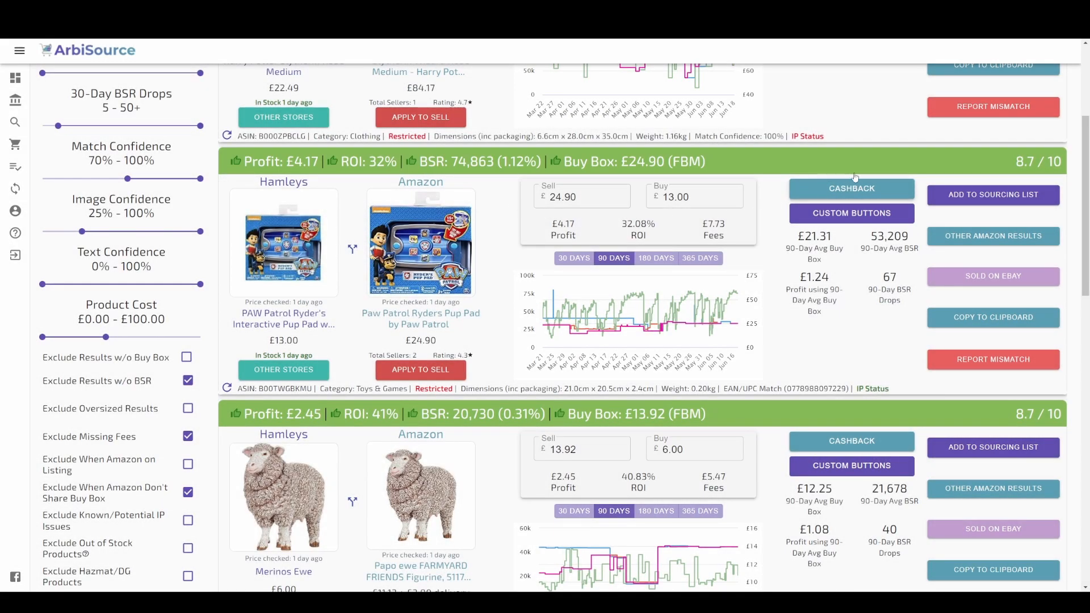
left_click(993, 195)
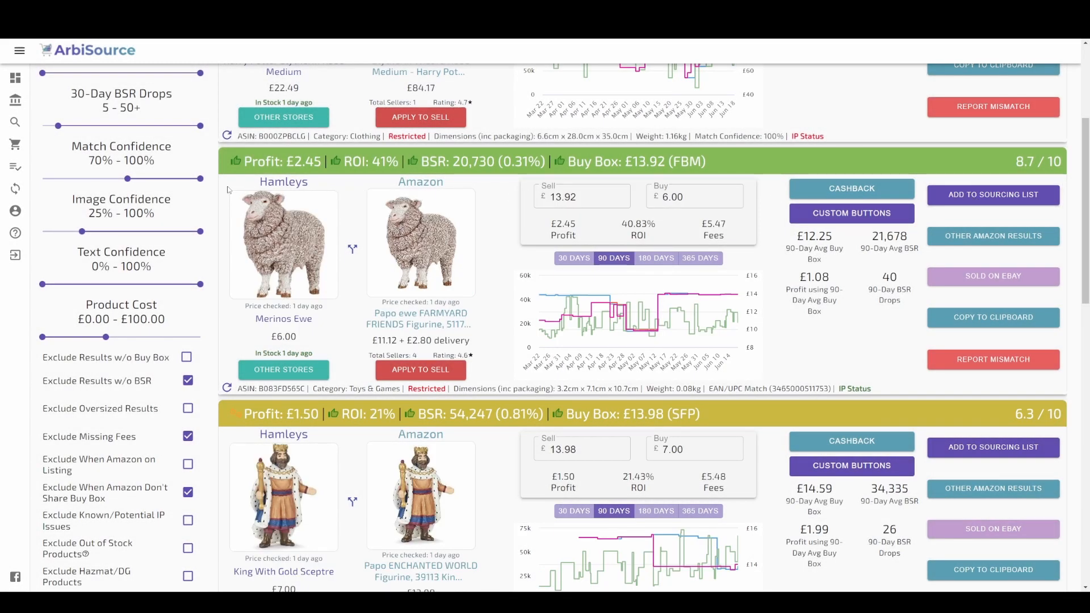
mouse_move(221, 189)
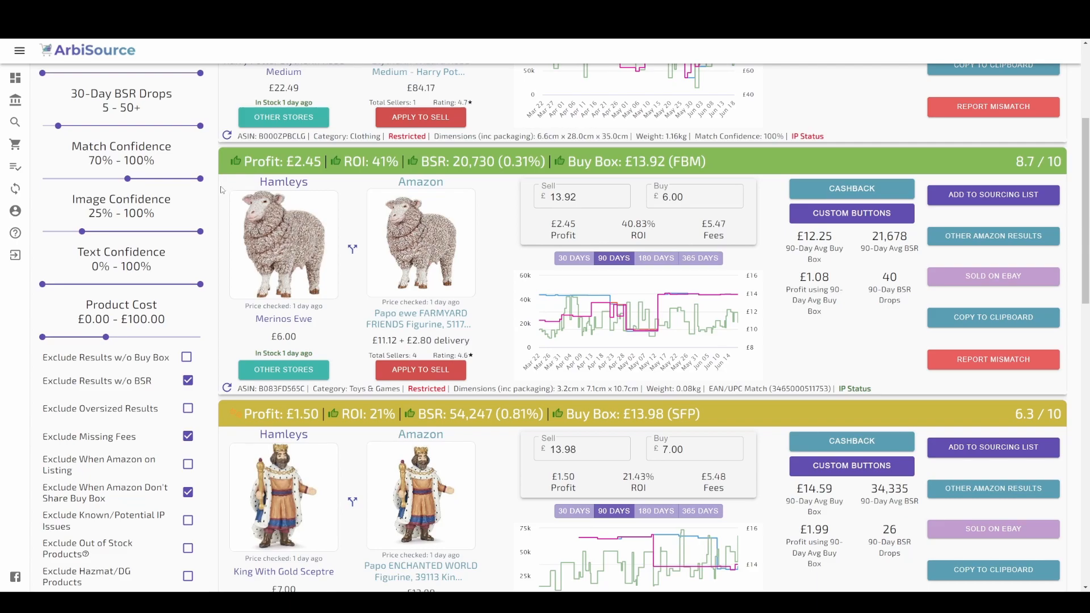
mouse_move(16, 169)
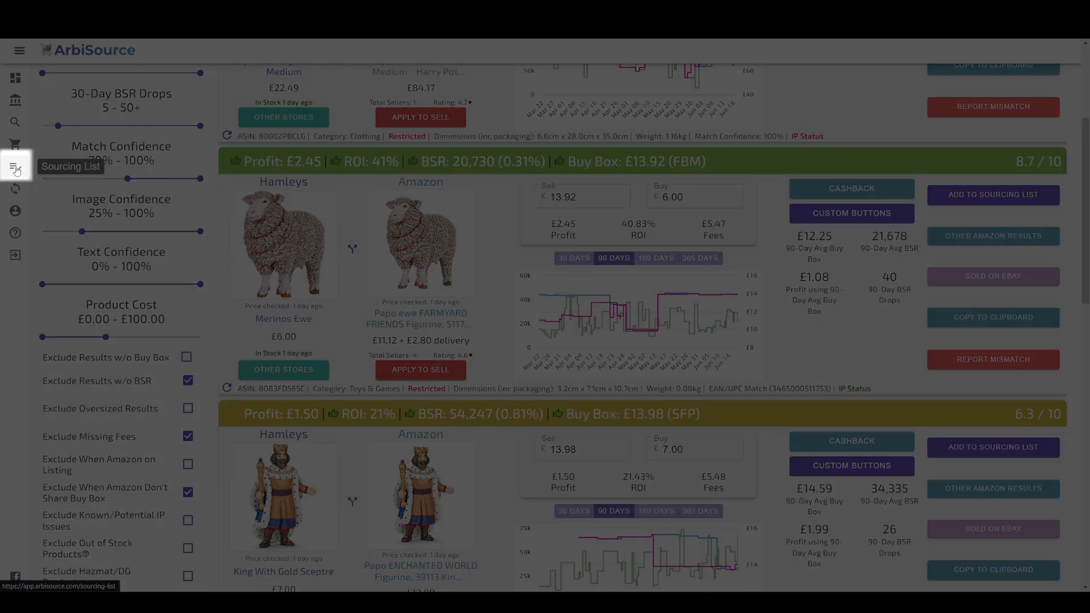
left_click(16, 168)
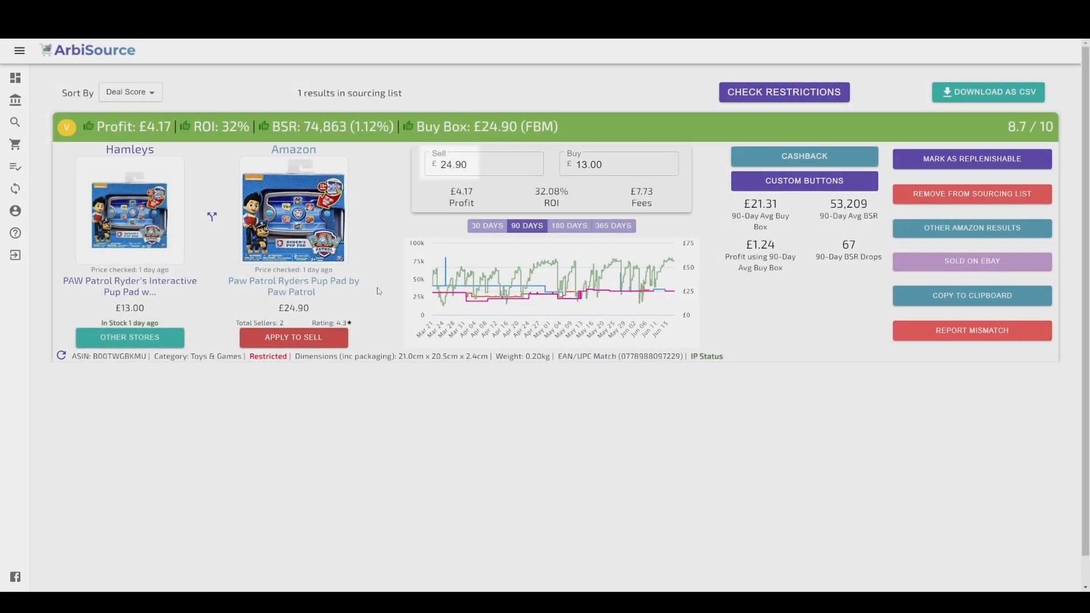
Compare the Pup Pad's 90-day and 180-day price and rank charts, ending on 90 days.
left_click(483, 164)
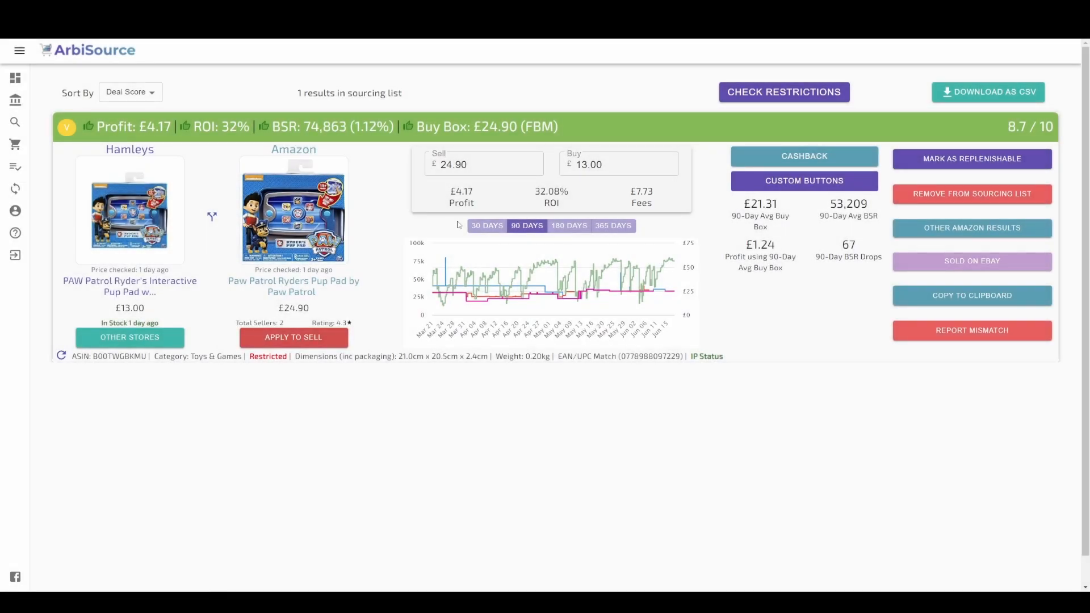
left_click(486, 225)
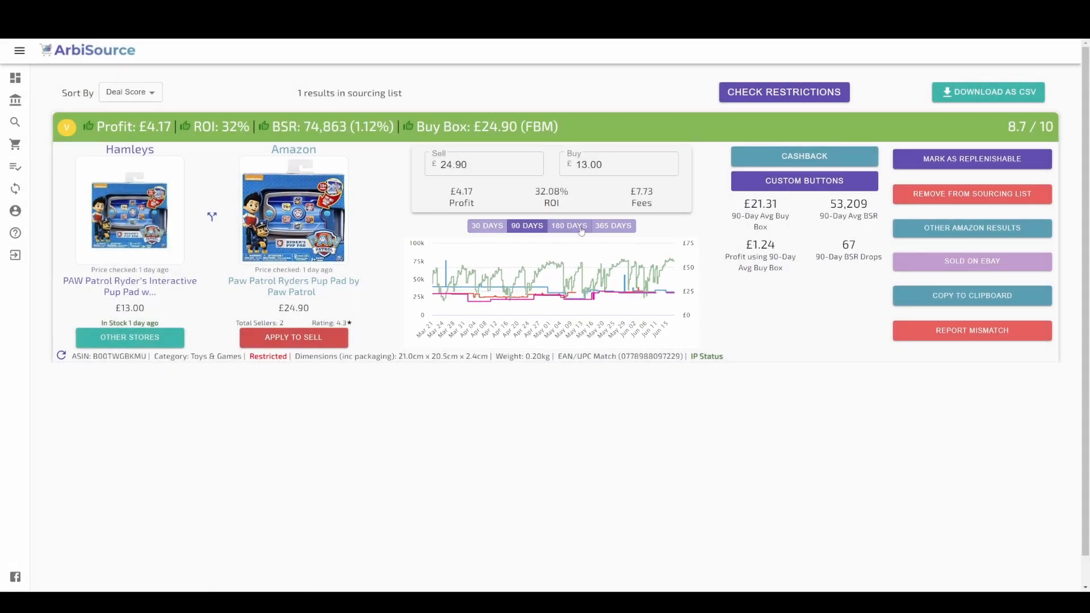
left_click(569, 226)
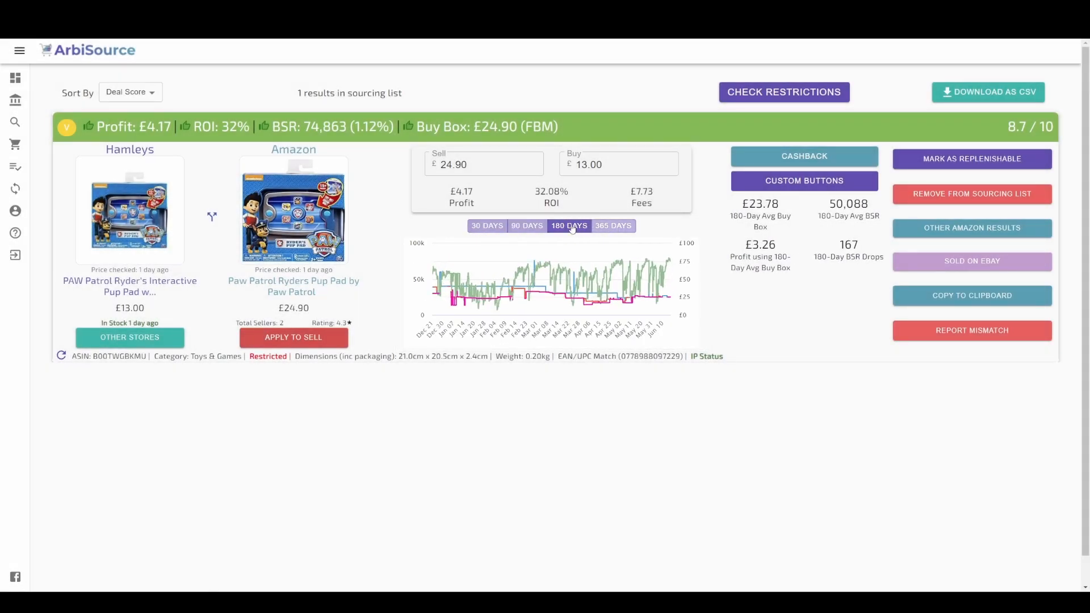
left_click(527, 226)
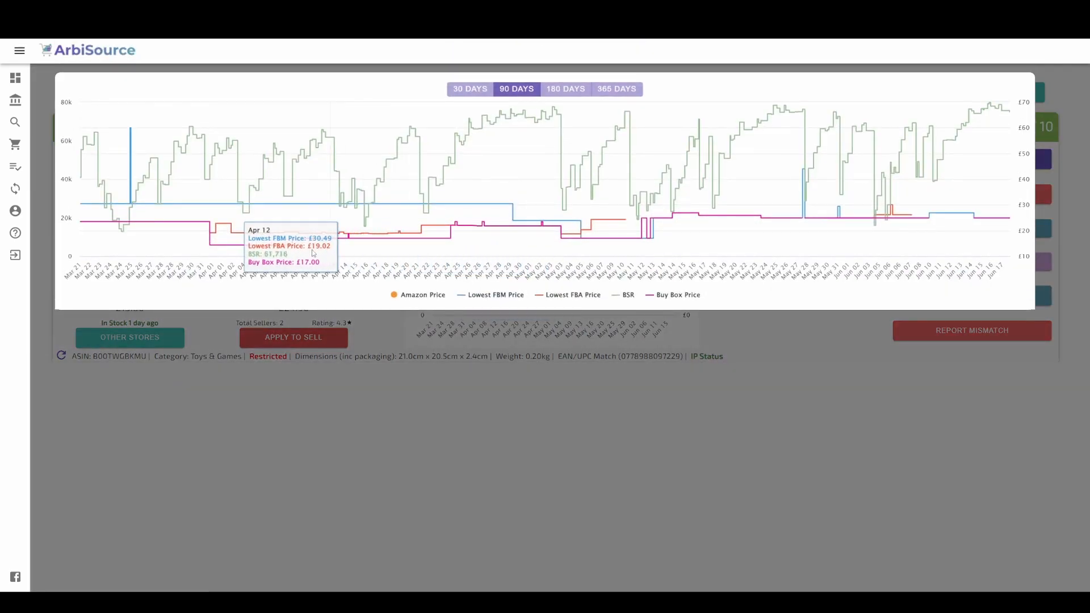
mouse_move(275, 250)
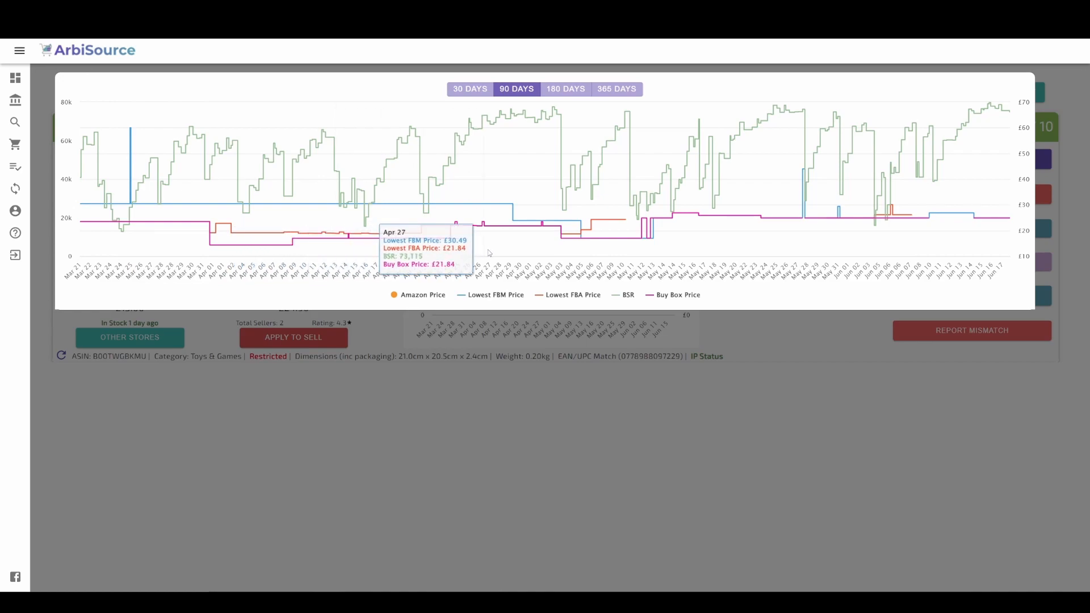
mouse_move(566, 255)
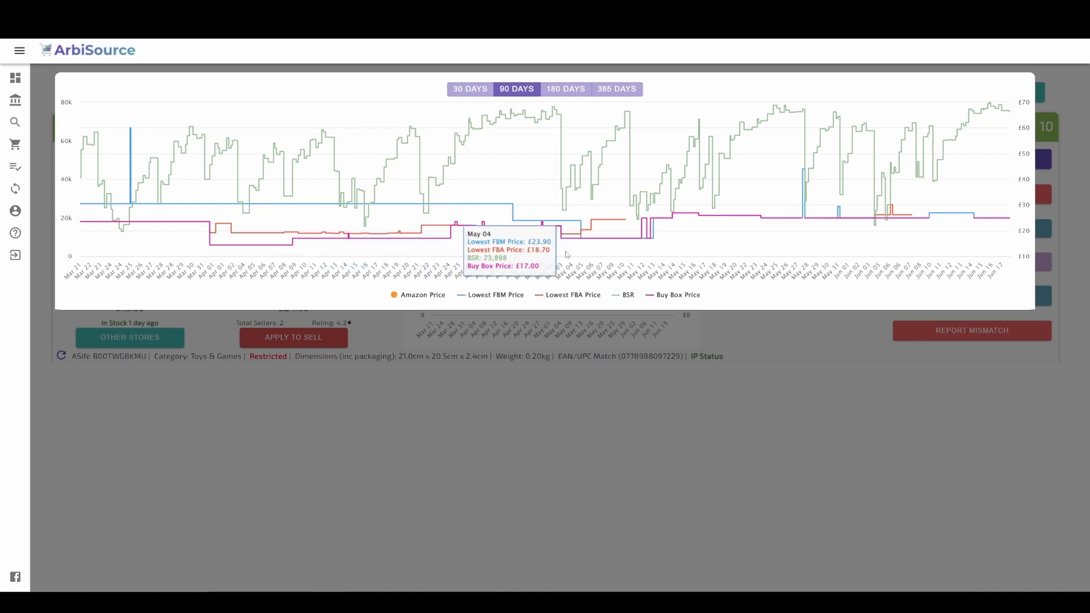
mouse_move(629, 315)
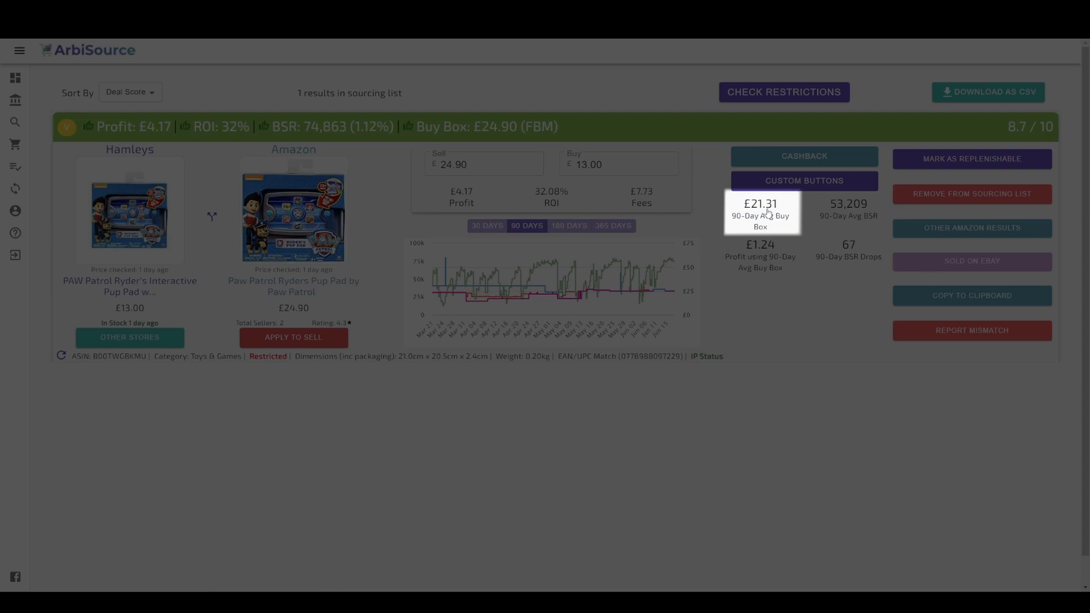
Set sell price to the £21.31 90-day average Buy Box (£1.24 profit) and check other stores.
left_click(759, 203)
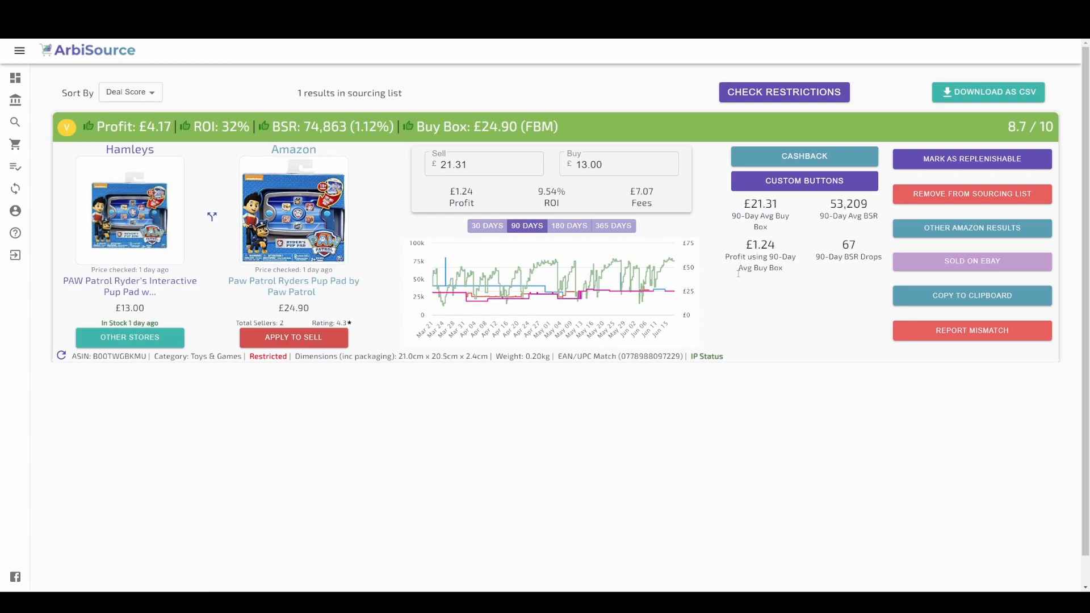
mouse_move(208, 336)
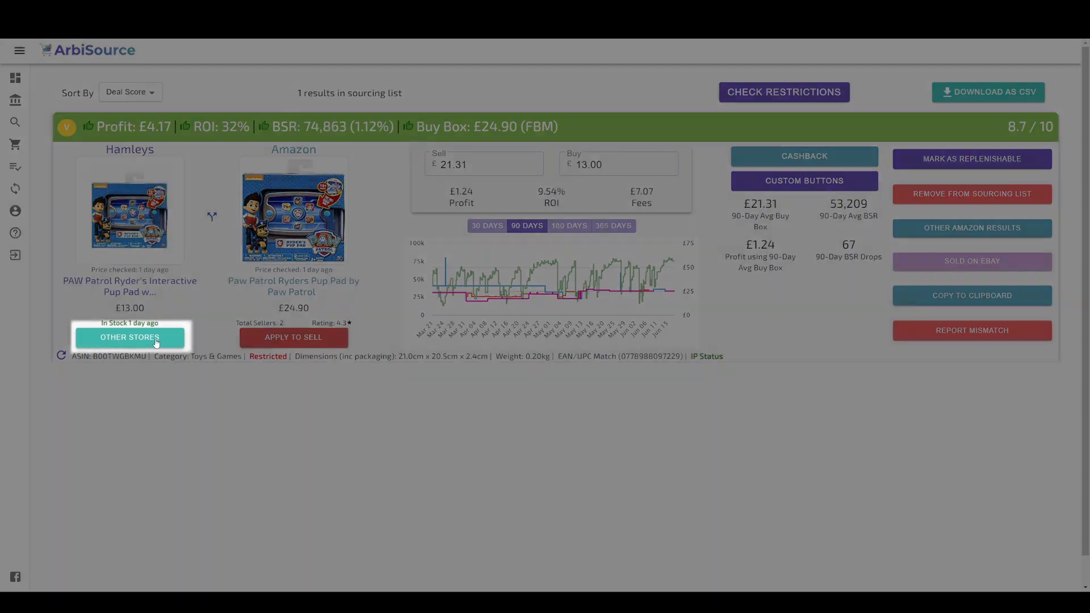
left_click(129, 337)
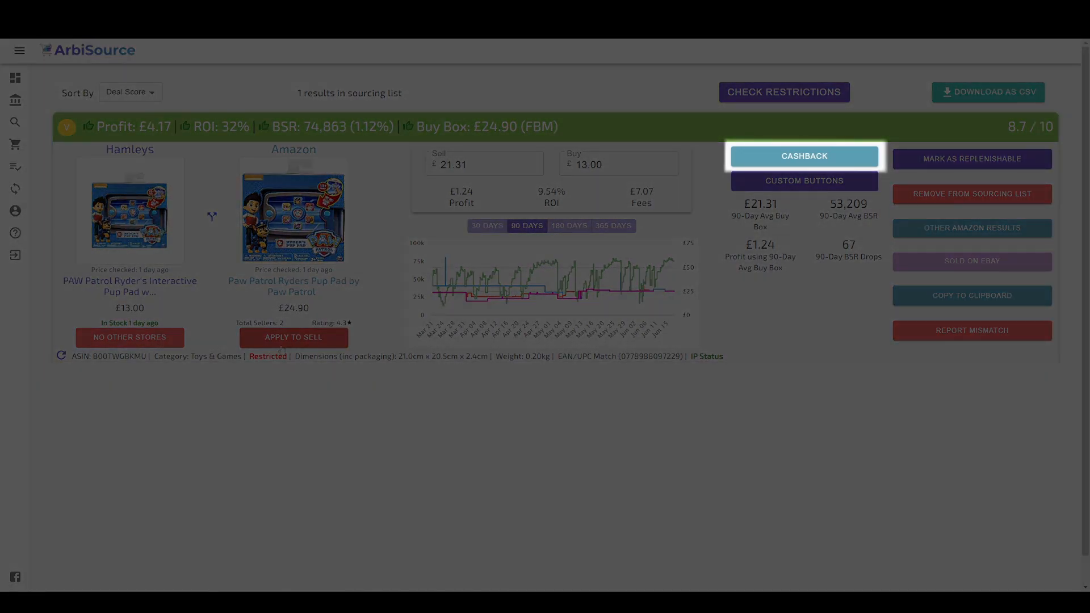
Review cashback rates (TopCashback 4.4%, Quidco 3.2%), close them, and return to the dashboard.
left_click(804, 156)
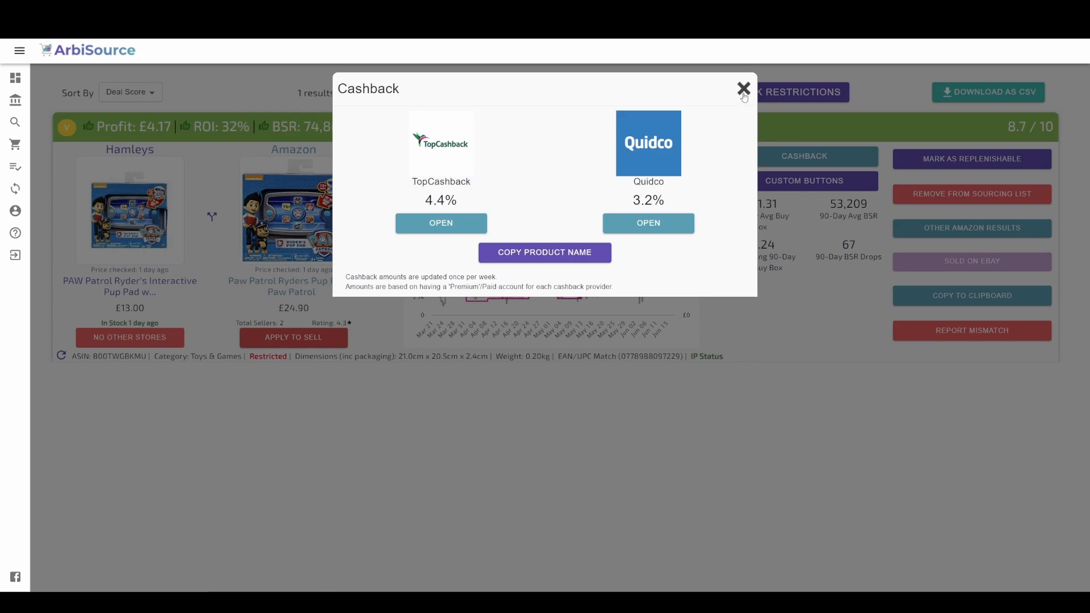
left_click(743, 89)
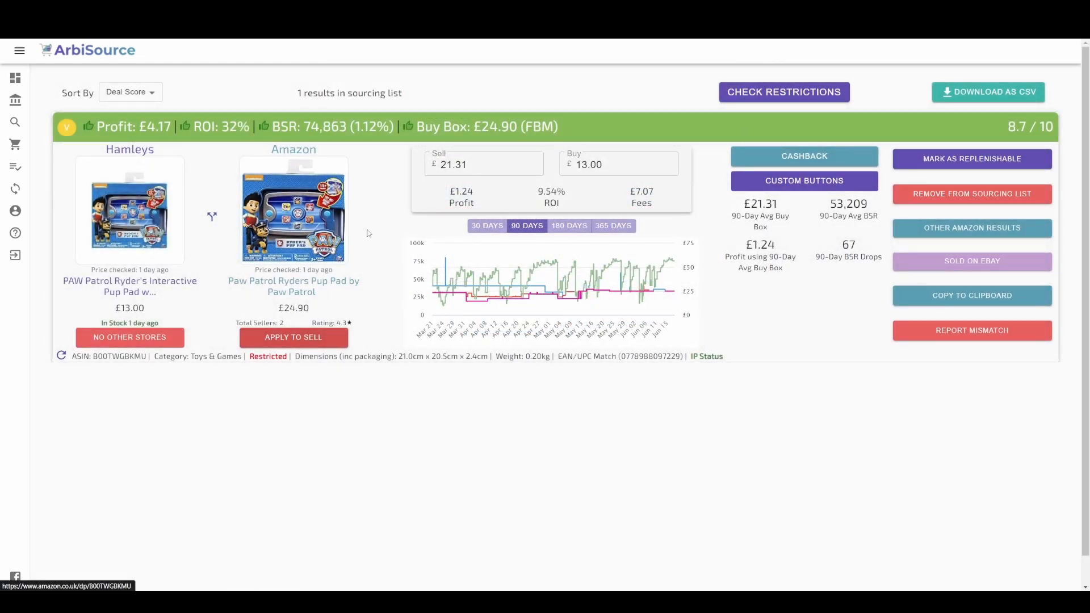
left_click(130, 210)
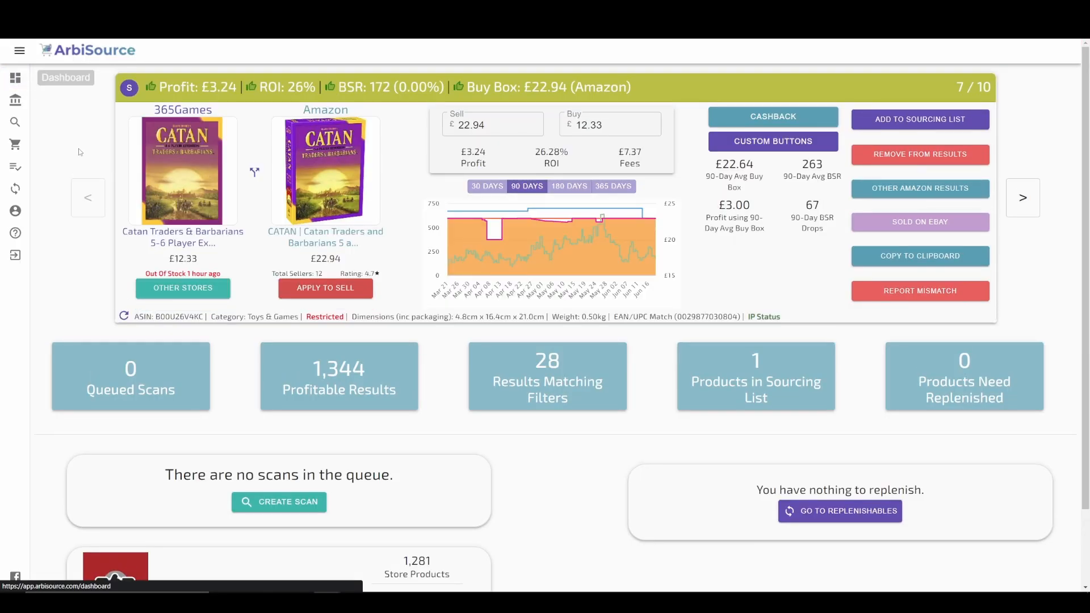
mouse_move(576, 547)
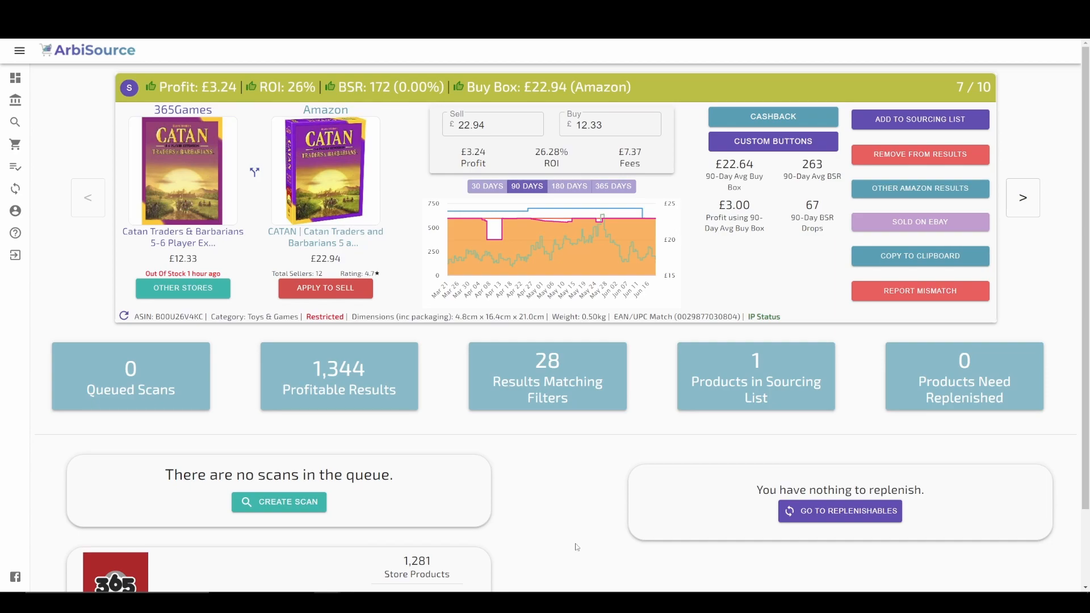
mouse_move(622, 578)
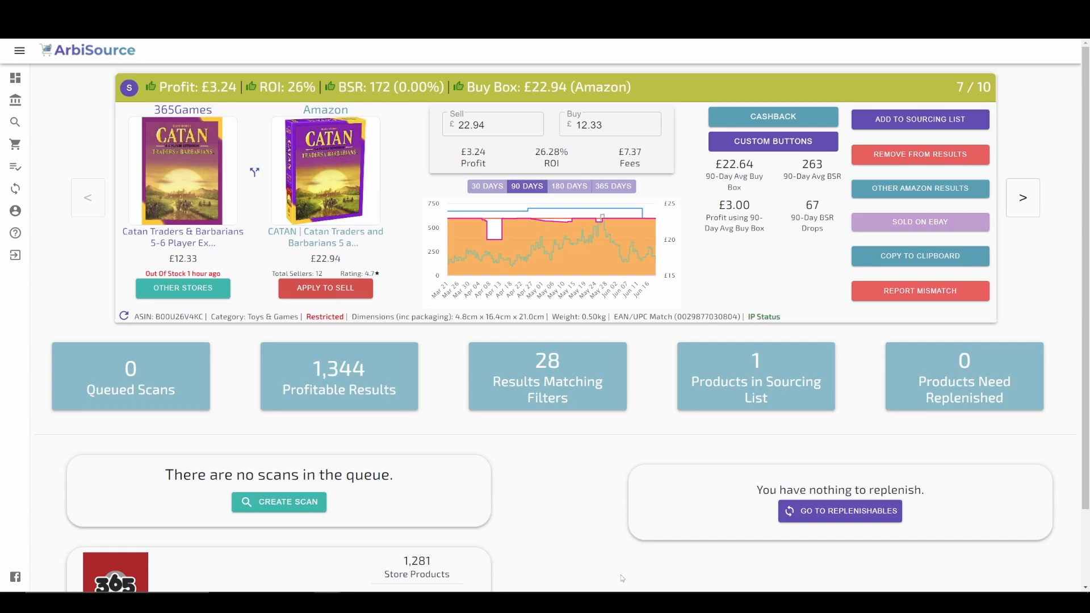
mouse_move(576, 547)
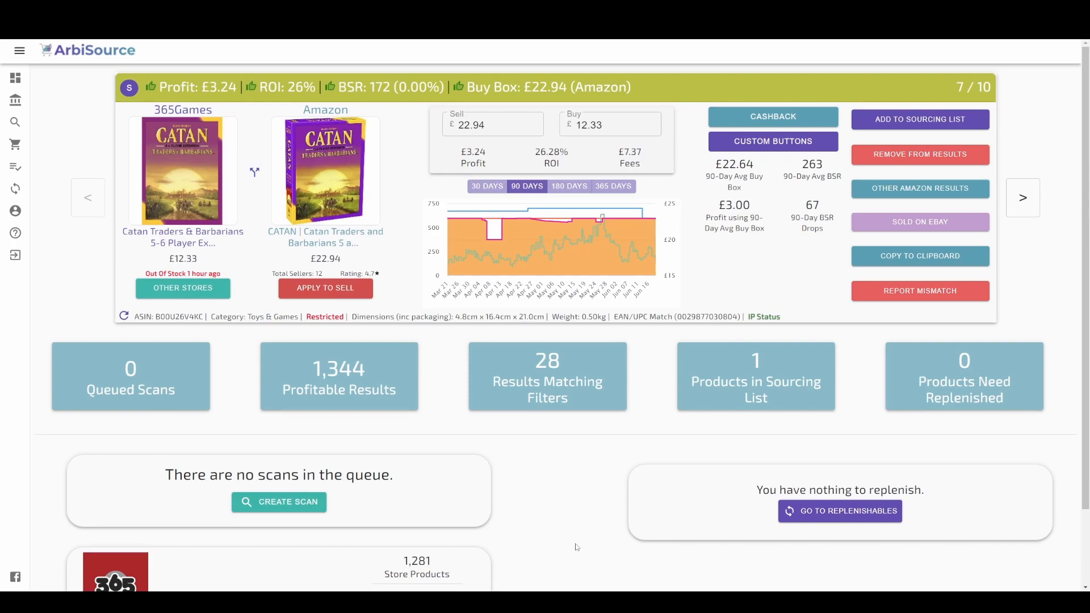
mouse_move(592, 552)
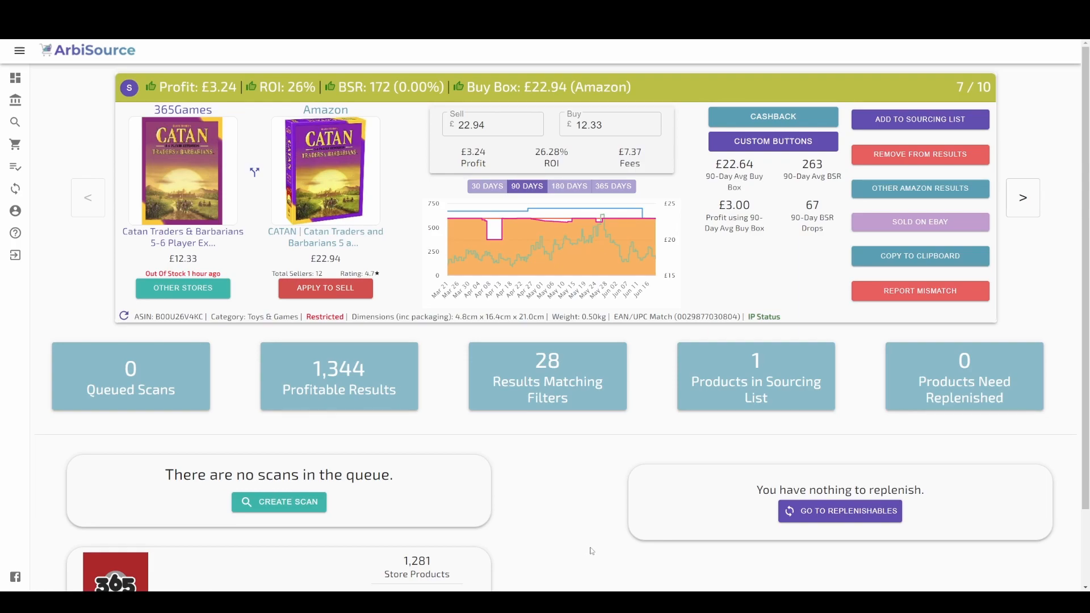